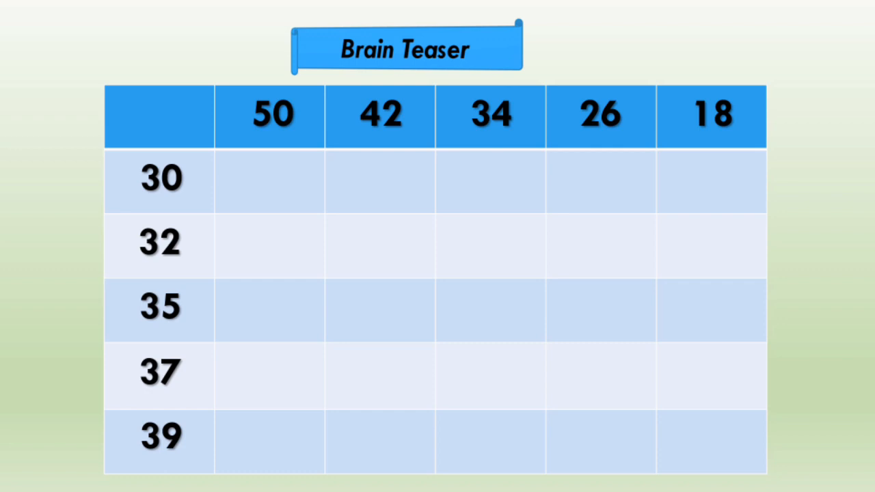
Advance the slide so the + symbol appears in the grid's corner header cell
left_click(156, 115)
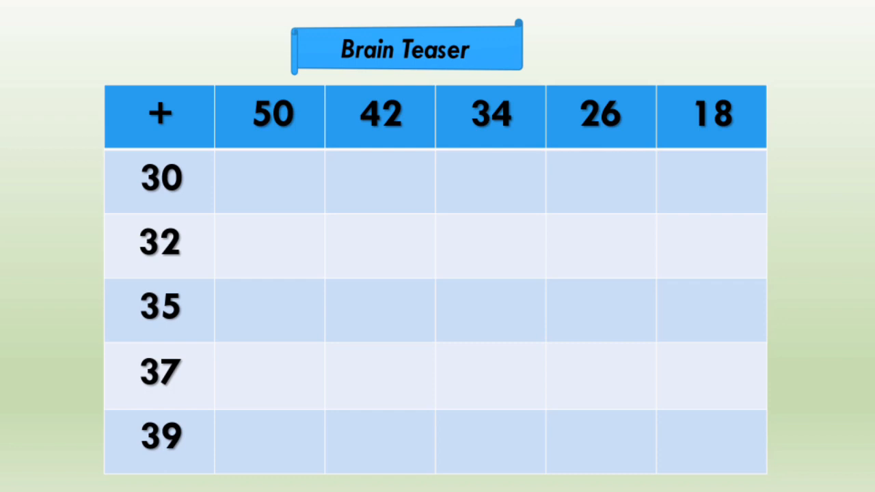